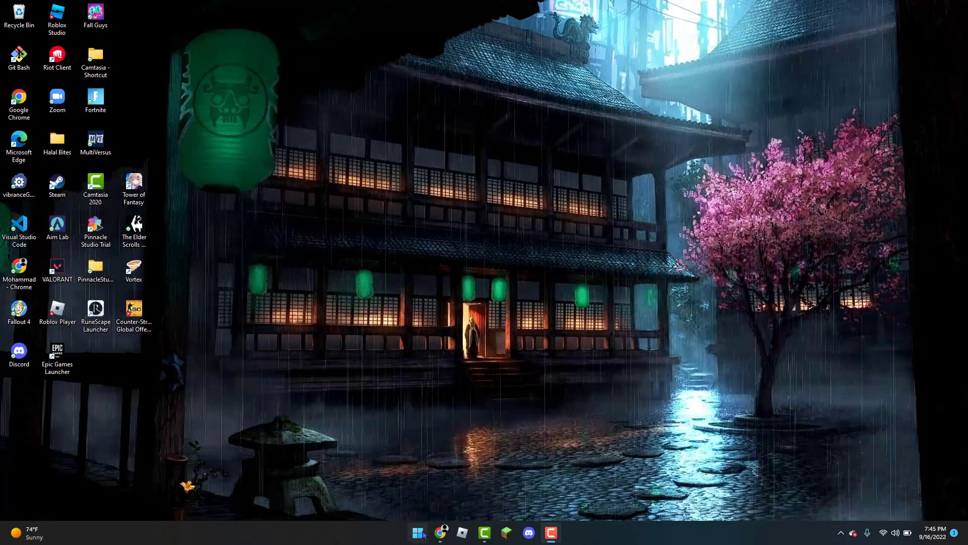
# Search the Start menu for "control panel".
pyautogui.click(417, 532)
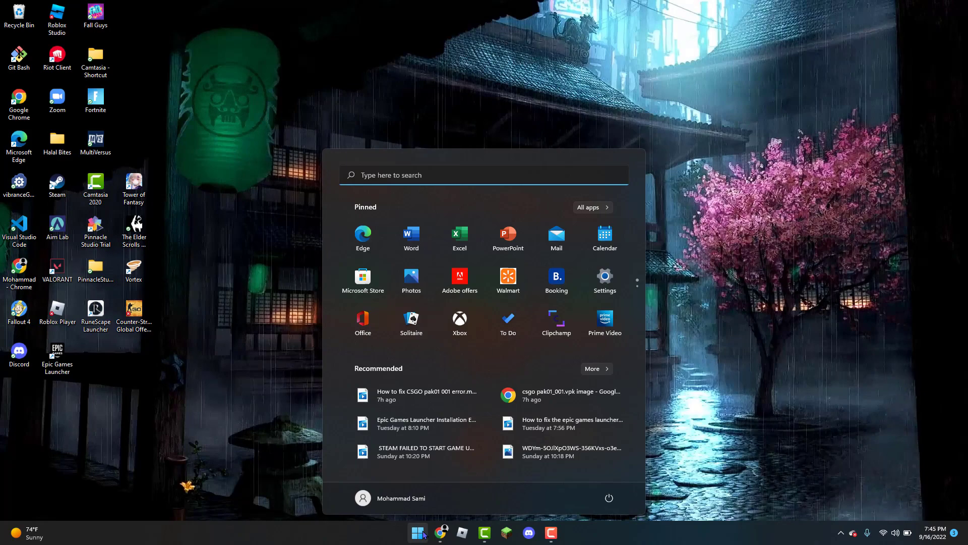
pyautogui.write('control pane')
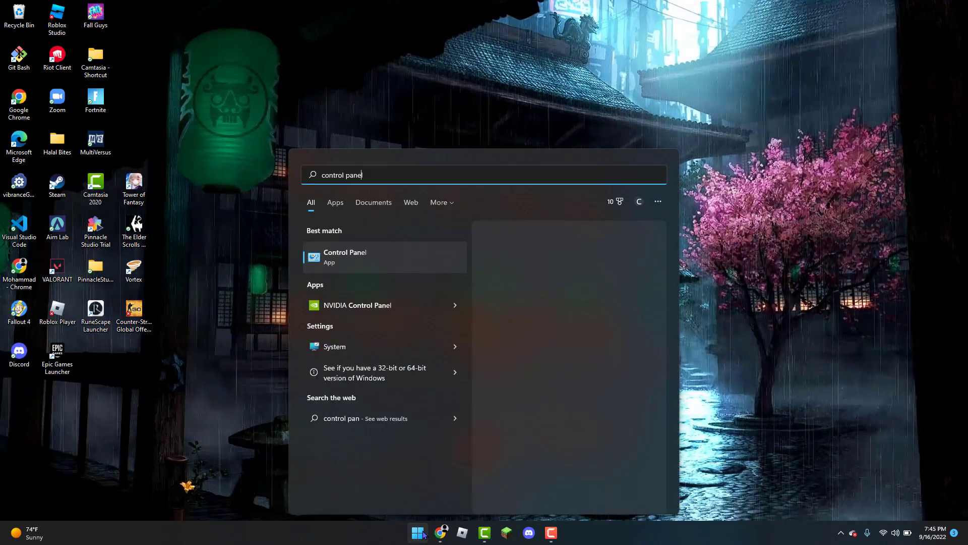
# Open Control Panel from the search results.
pyautogui.click(344, 256)
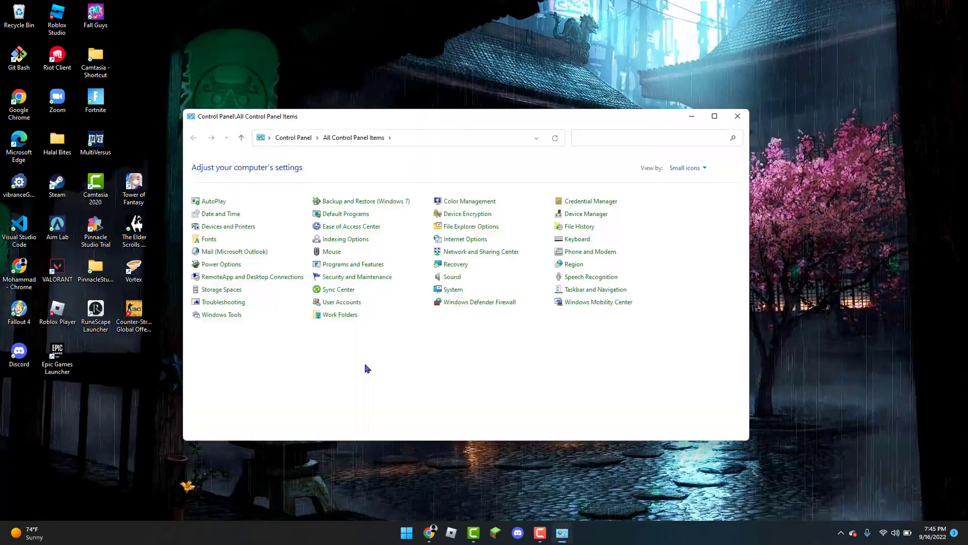
pyautogui.moveTo(478, 302)
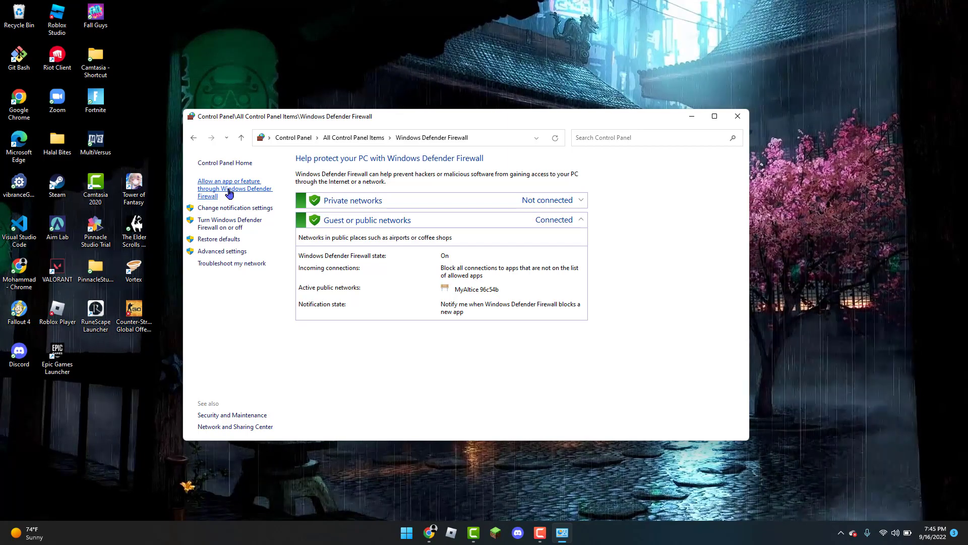
# Show the firewall's allowed apps list and scroll down to the Steam entries.
pyautogui.click(235, 188)
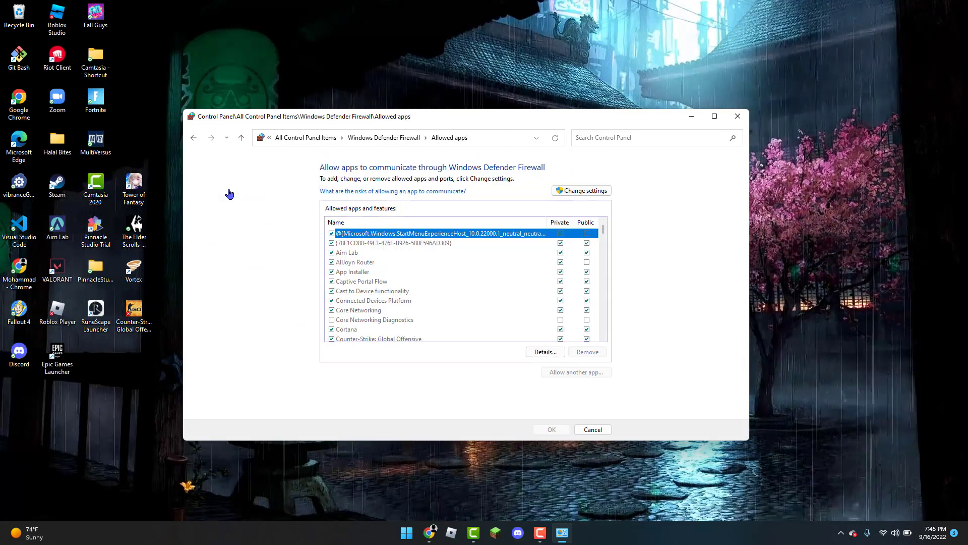
pyautogui.scroll(-3)
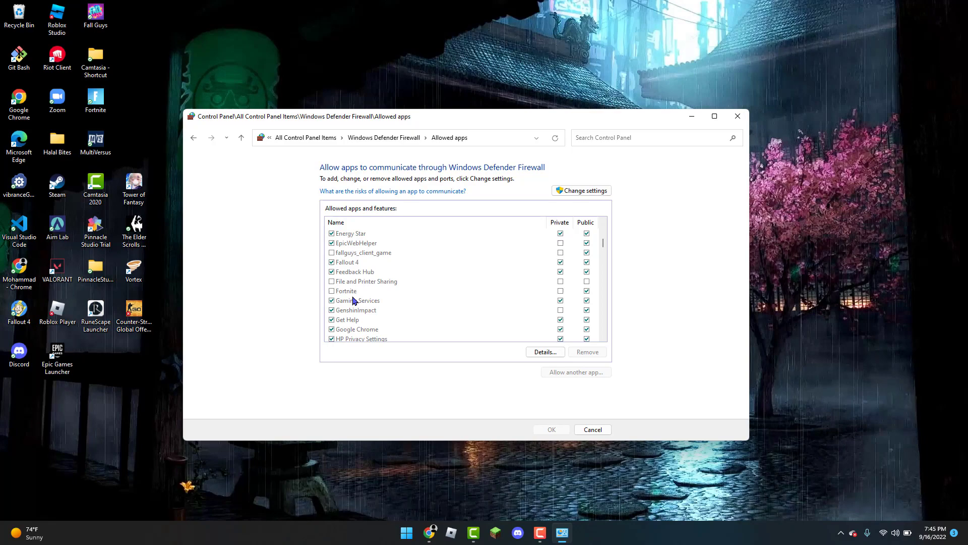
pyautogui.scroll(-3)
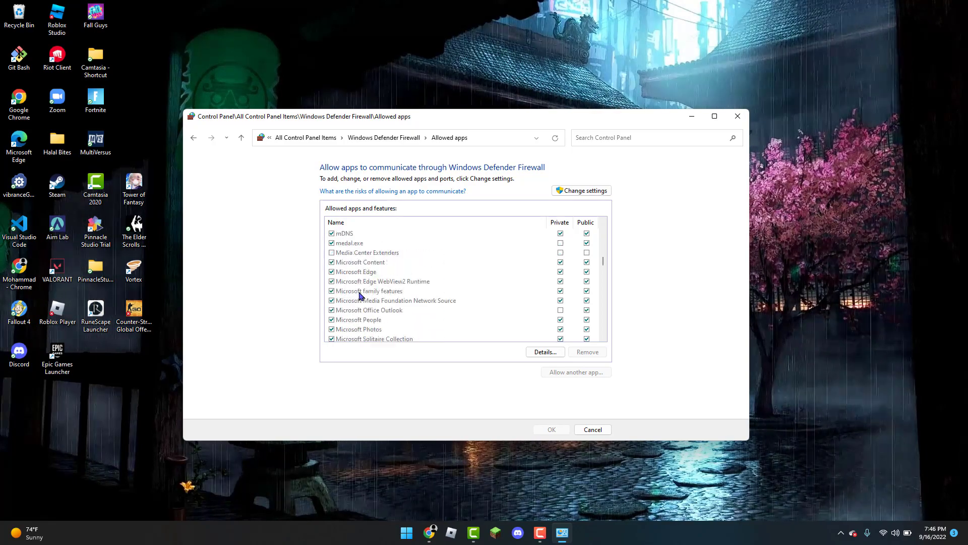
pyautogui.scroll(-3)
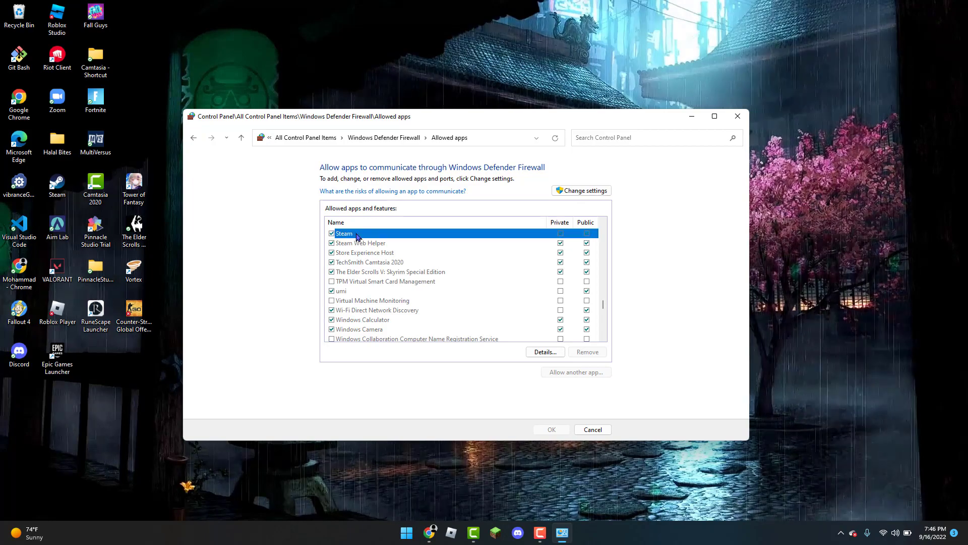
# View the Steam entry's details, then close the Edit an app dialog.
pyautogui.doubleClick(344, 234)
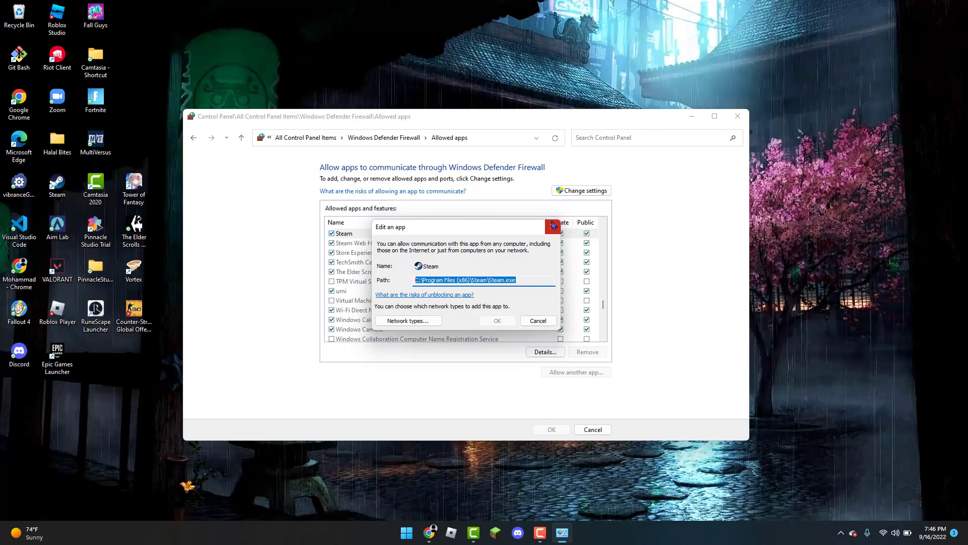
pyautogui.click(536, 320)
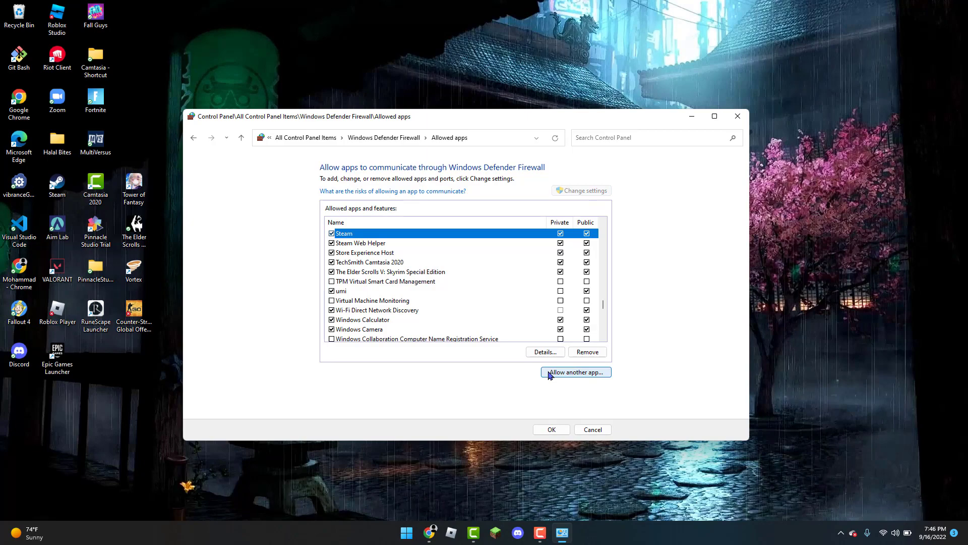
# Choose C:\Program Files (x86)\Steam\Steam.exe as another app to allow.
pyautogui.click(575, 372)
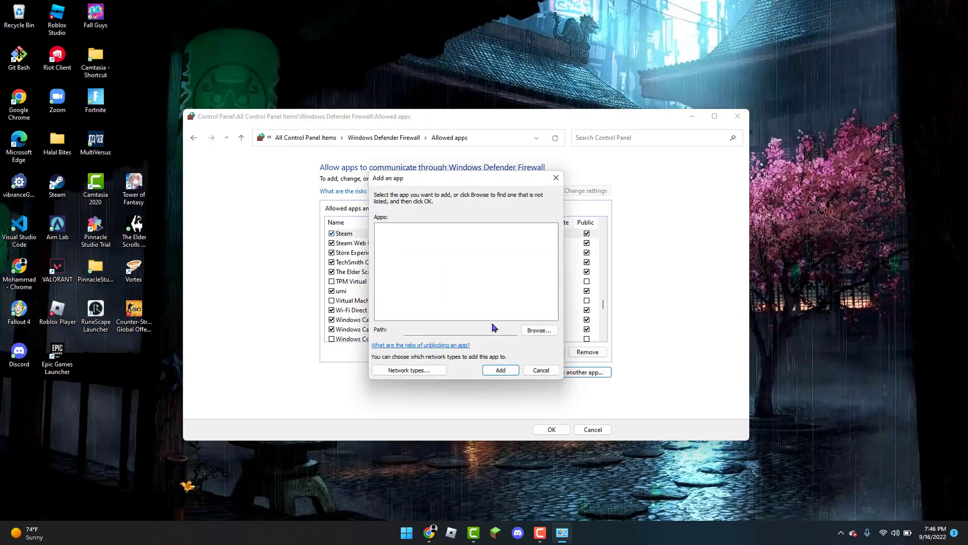
pyautogui.click(538, 330)
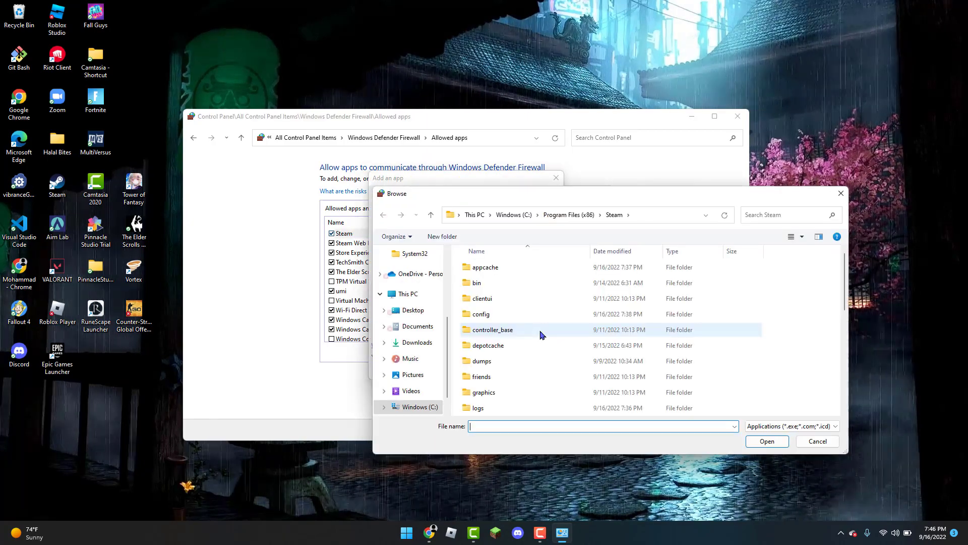
pyautogui.write('C:\\Program Files (x86)\\Steam\\Steam.exe')
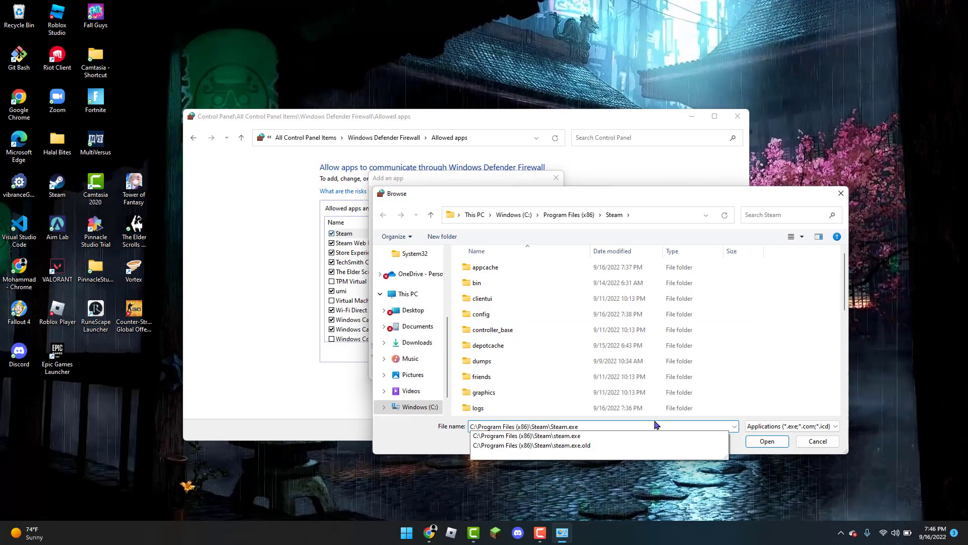
pyautogui.click(766, 440)
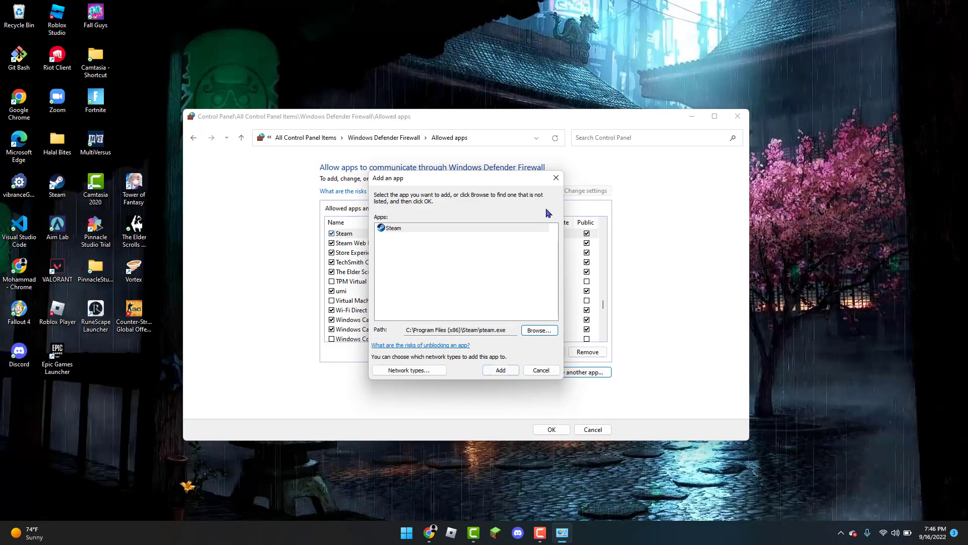
# Add Steam to the allowed apps and close Control Panel.
pyautogui.click(541, 370)
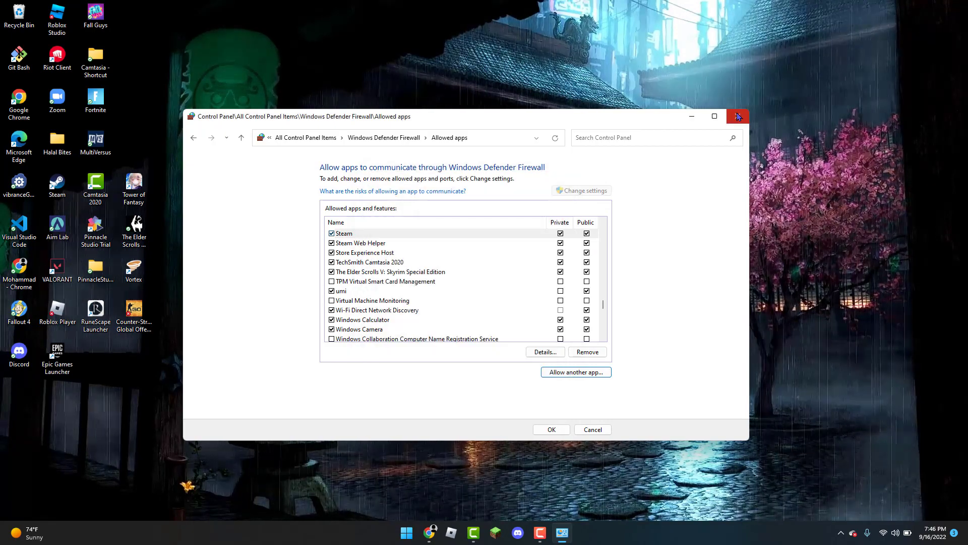
pyautogui.click(737, 116)
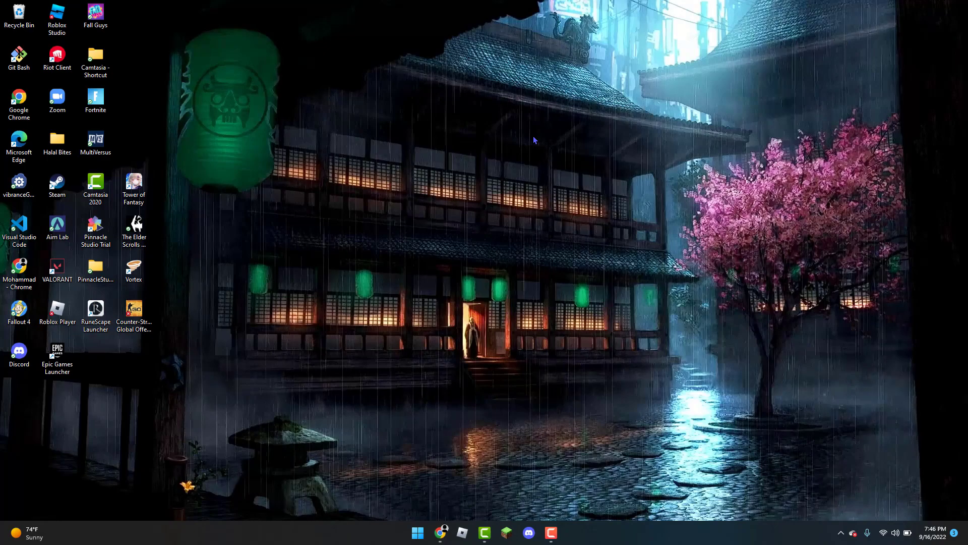